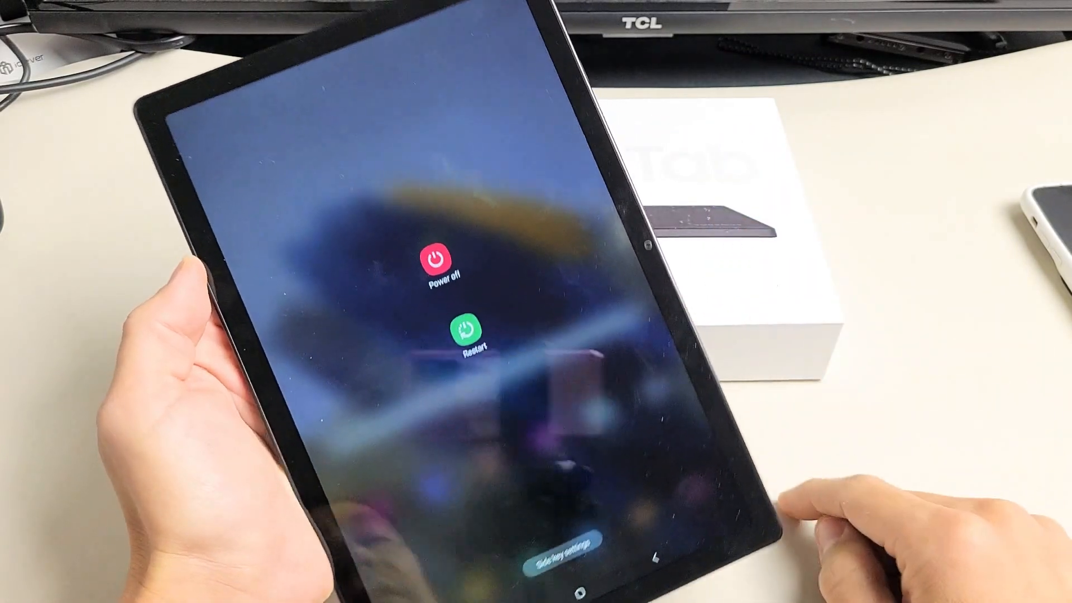
# Step: Hold the side key to bring up the power menu with Power off and Restart
pyautogui.click(459, 277)
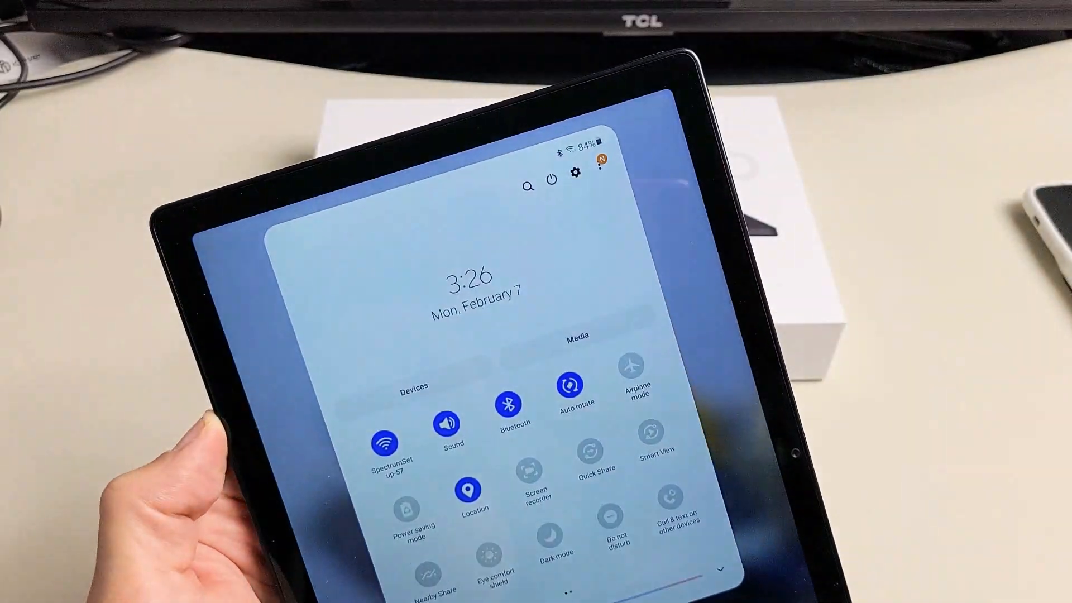
# Step: Swipe down from the top to reveal the full Quick Settings panel with toggles
pyautogui.click(549, 188)
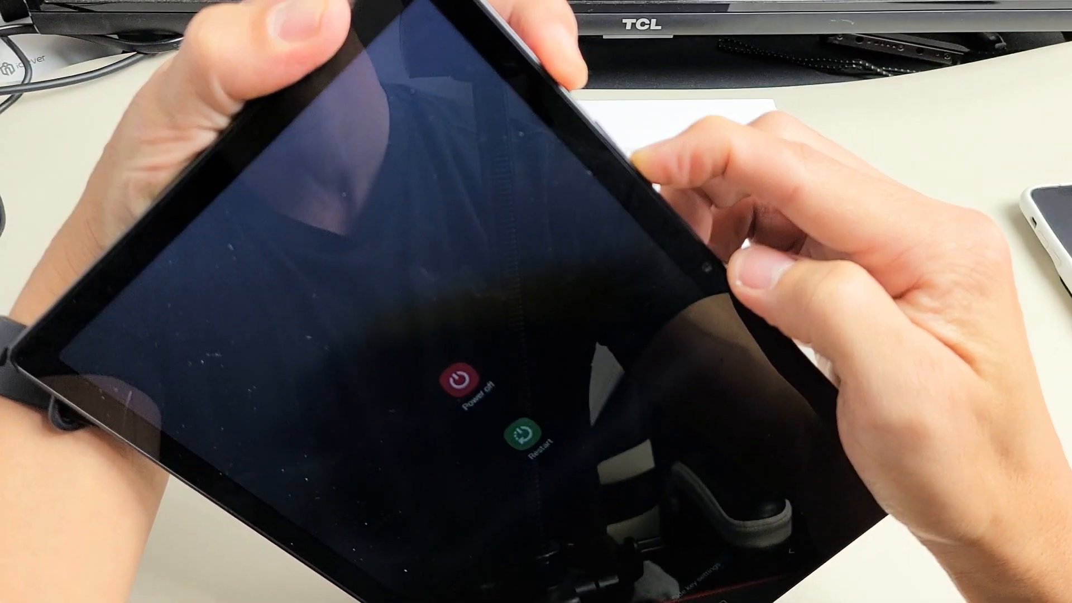
# Step: Hold side key and volume down about 7 seconds to force-restart to the Samsung logo
pyautogui.click(523, 435)
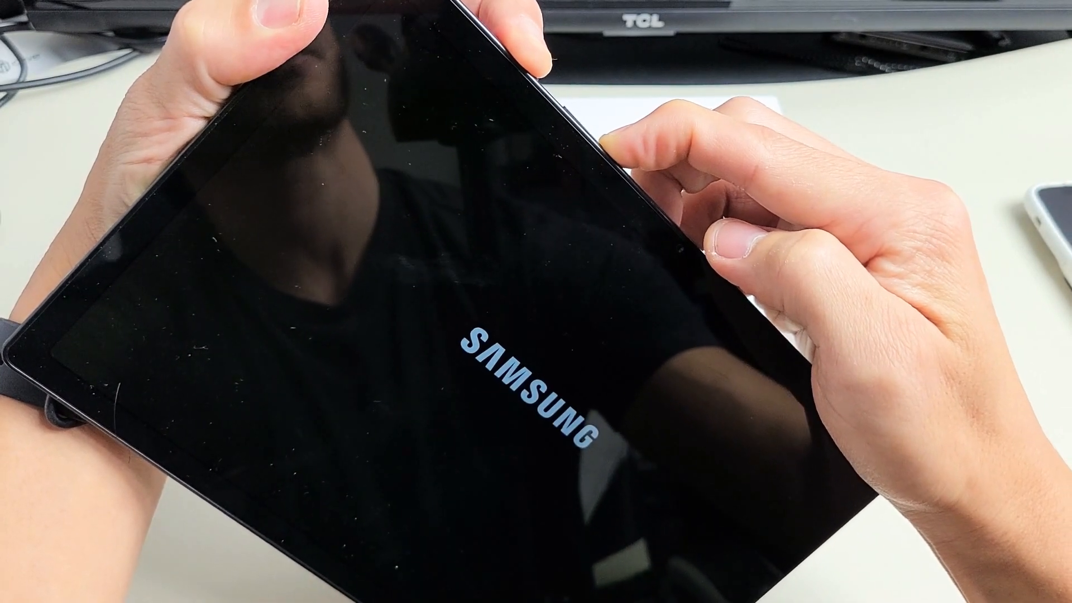